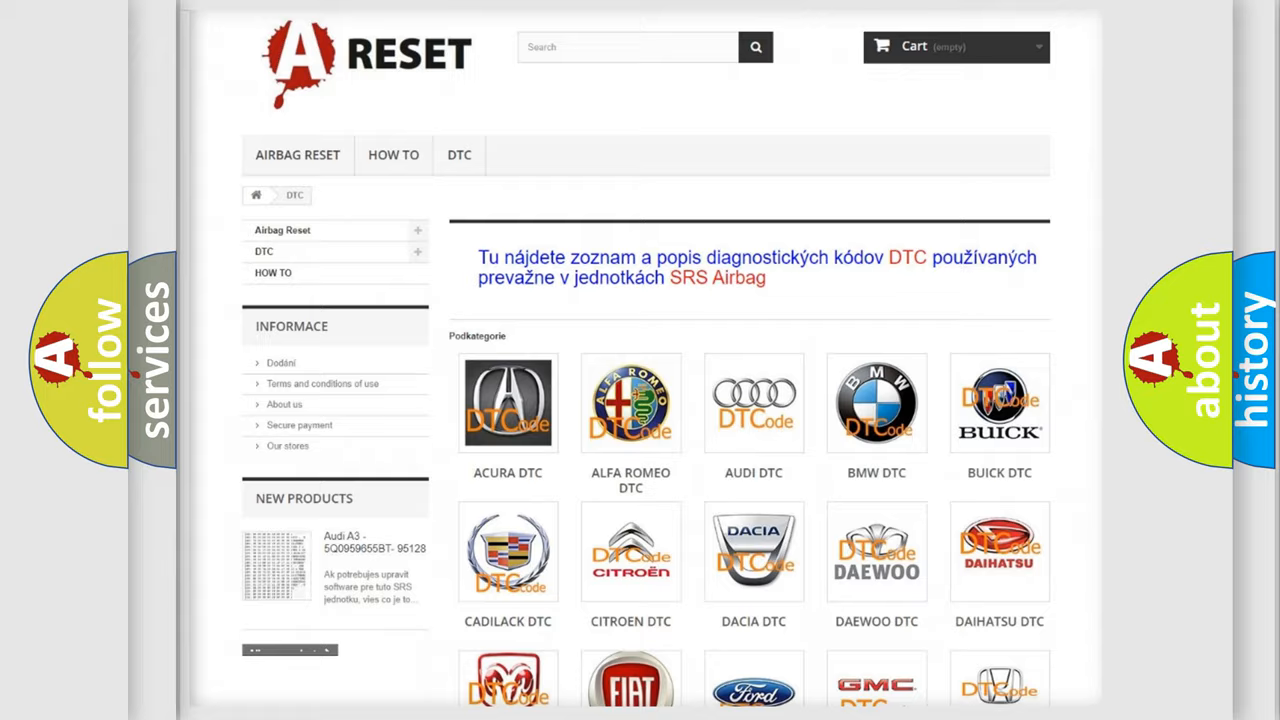
Open the FIAT DTC tile and scroll through the list of Fiat fault-code subcategories.
scroll("down", 3)
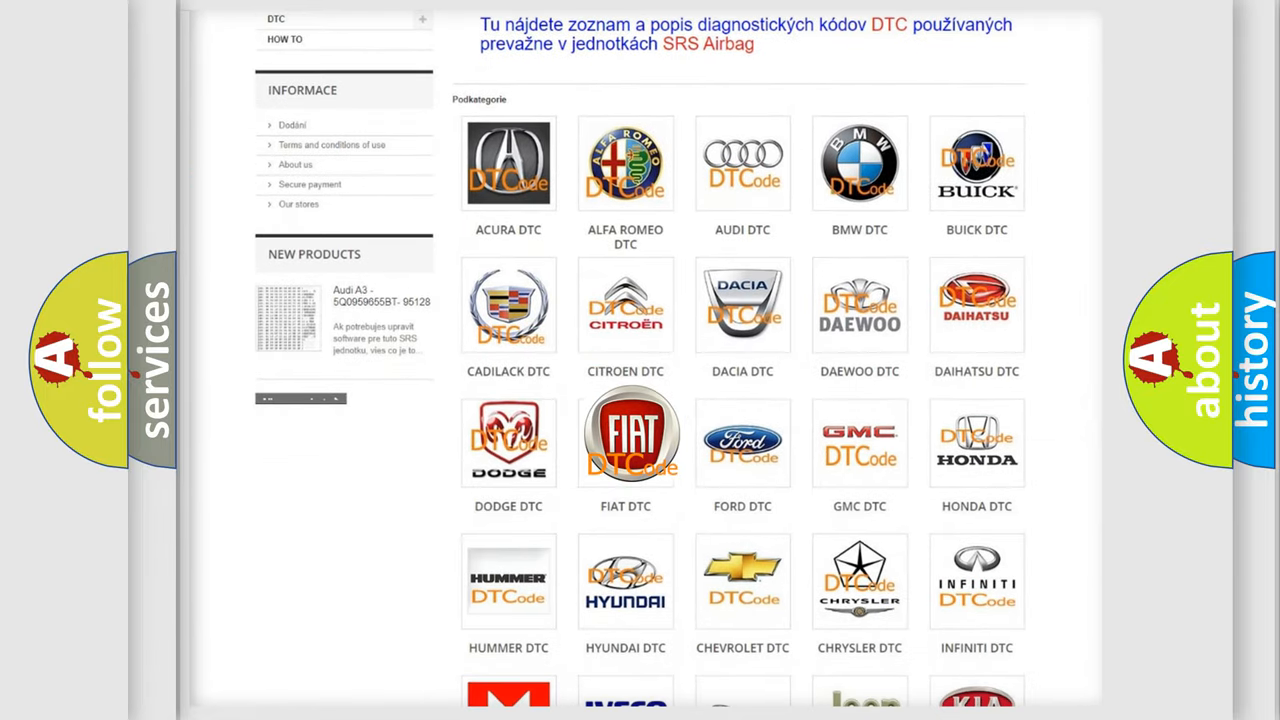
left_click(625, 437)
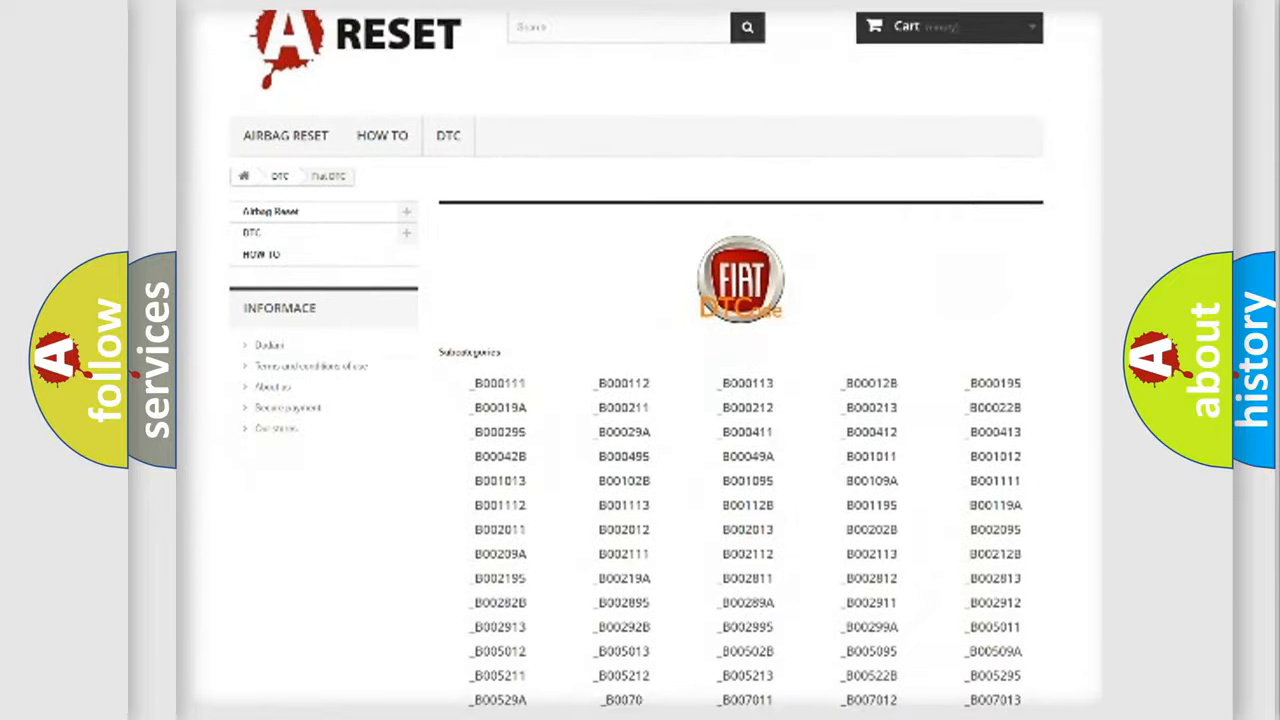
scroll("down", 3)
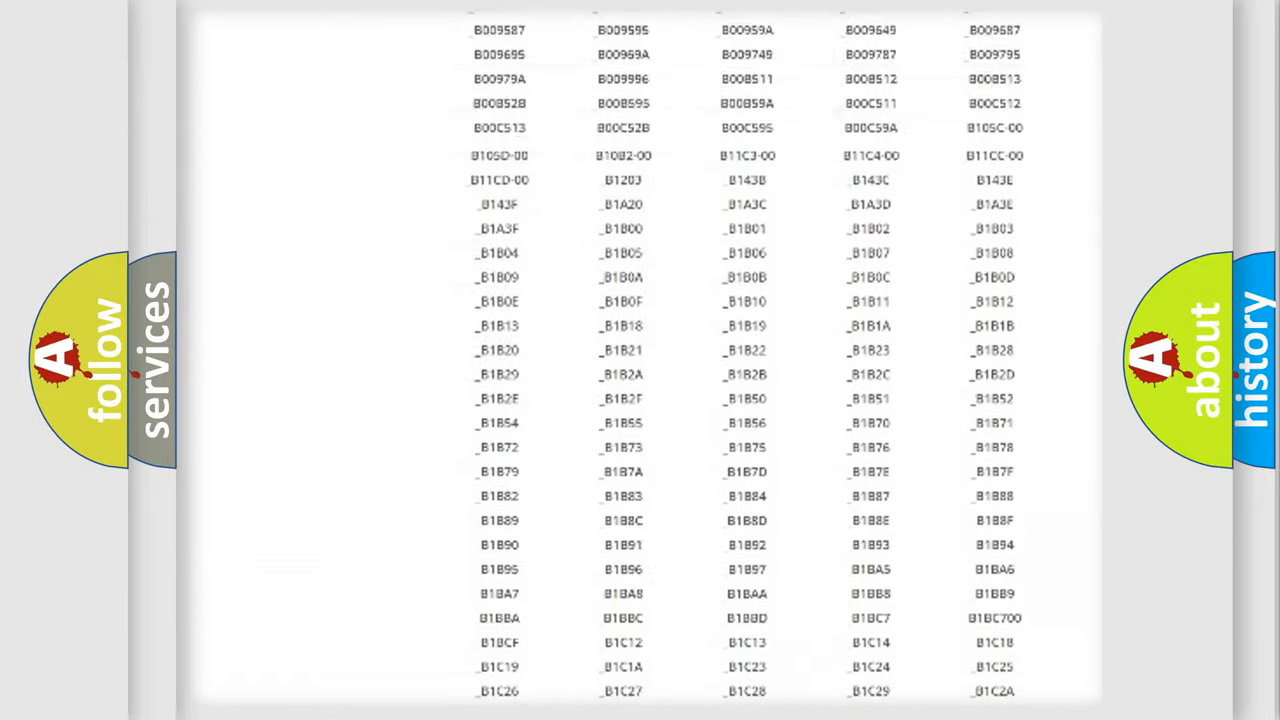
scroll("up", 3)
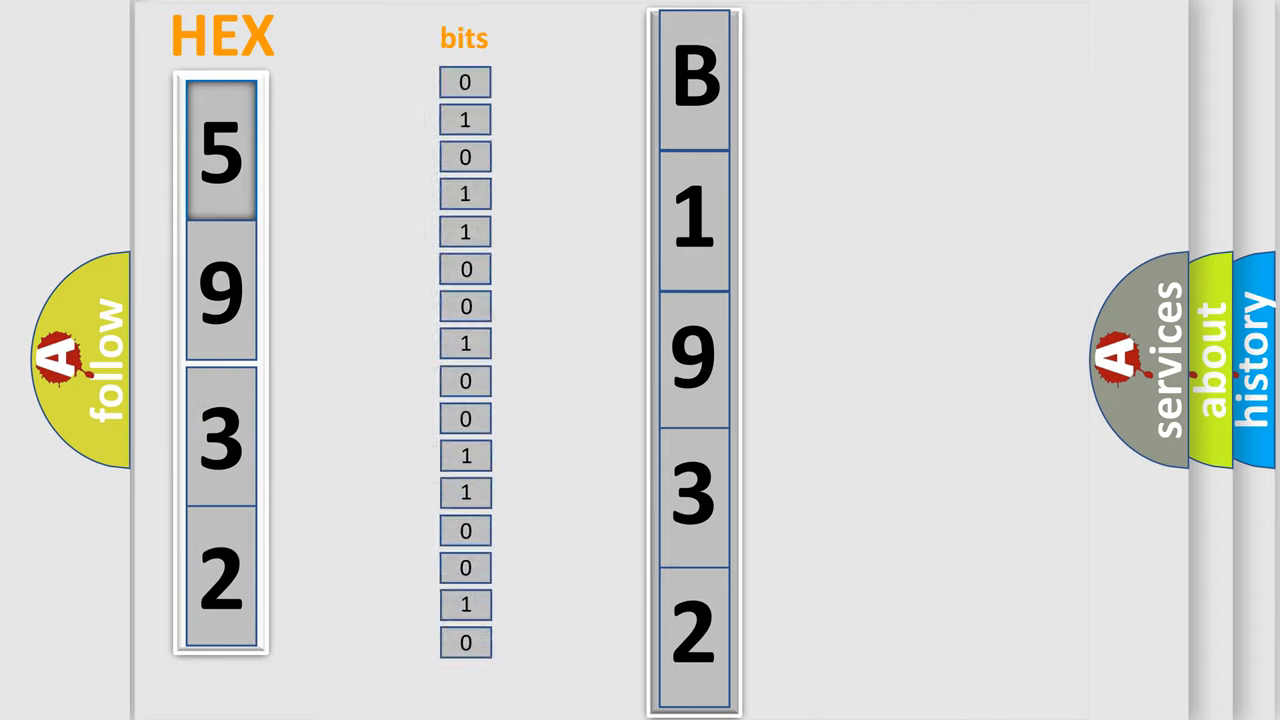
Highlight hex digits 5 and 9 on the 5932-to-B1932 breakdown chart.
left_click(220, 150)
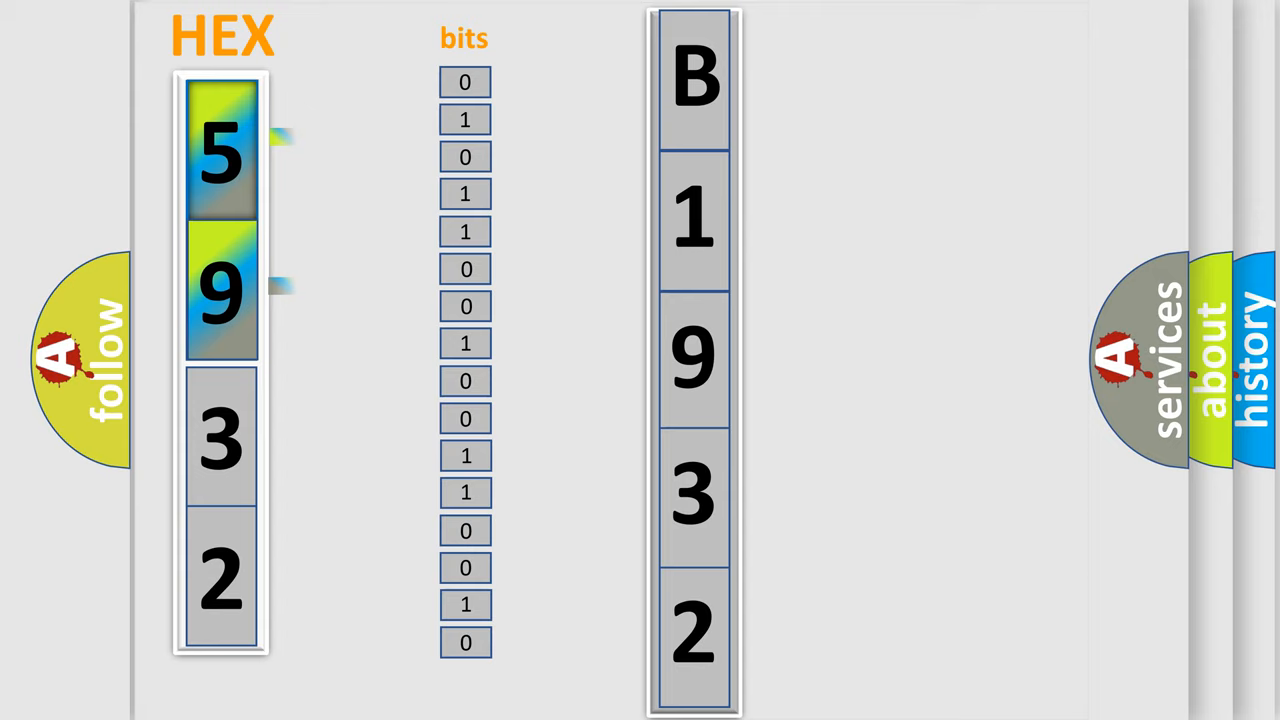